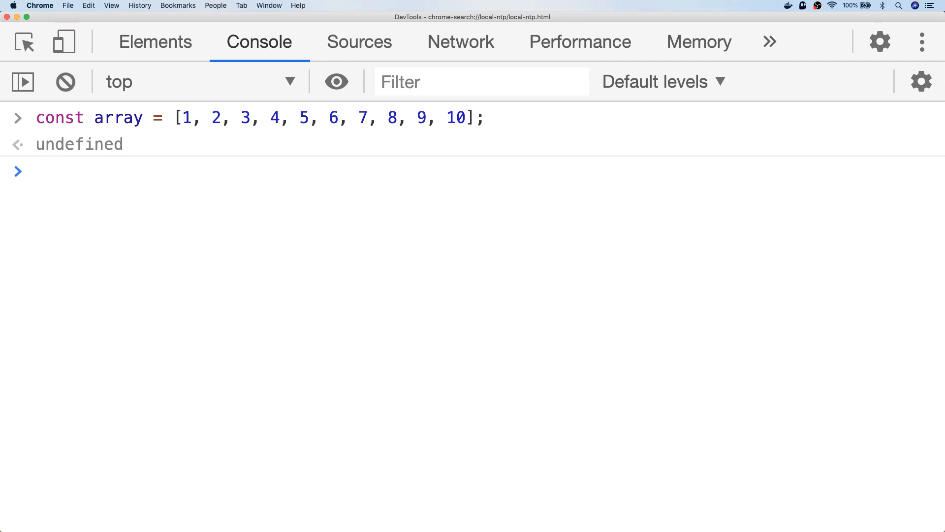
# Step: Sort the array ascending with a - b, then descending with b - a
pyautogui.click(48, 172)
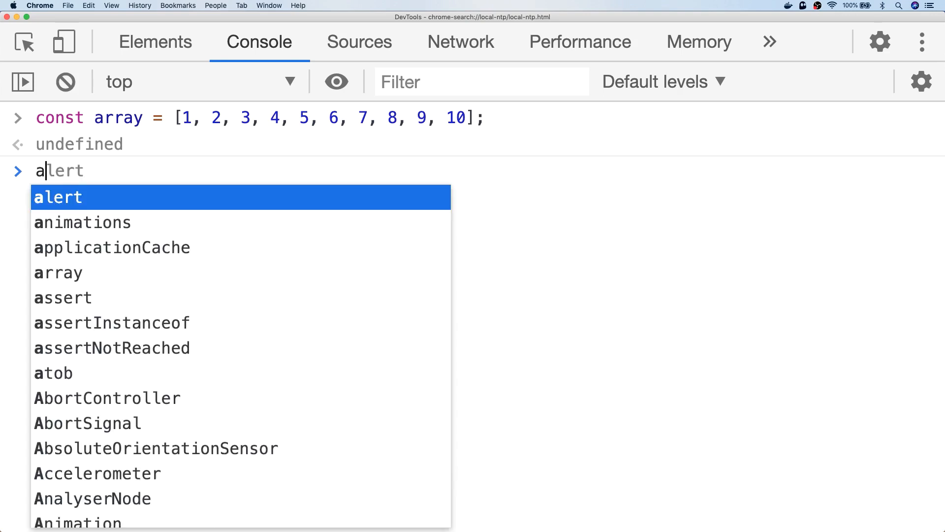
pyautogui.write('array.sort((a,b) =>  - b);')
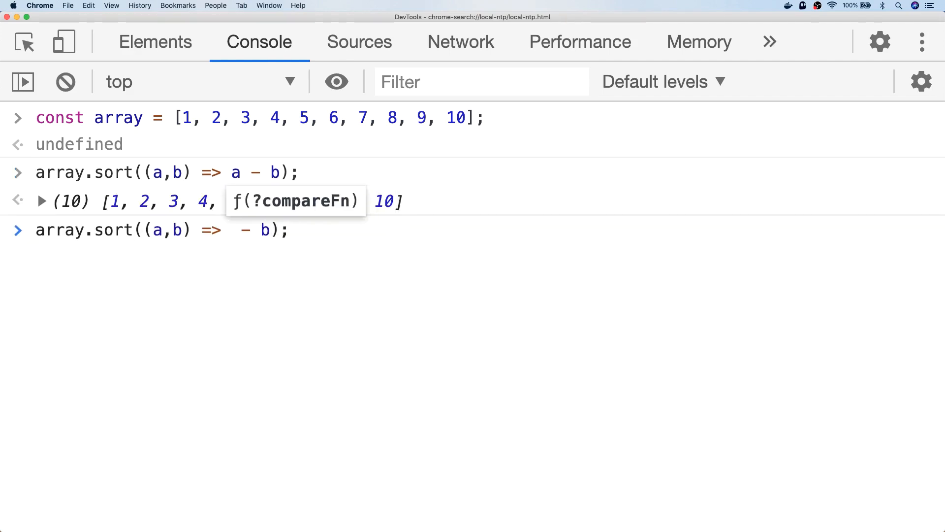
pyautogui.press('Enter')
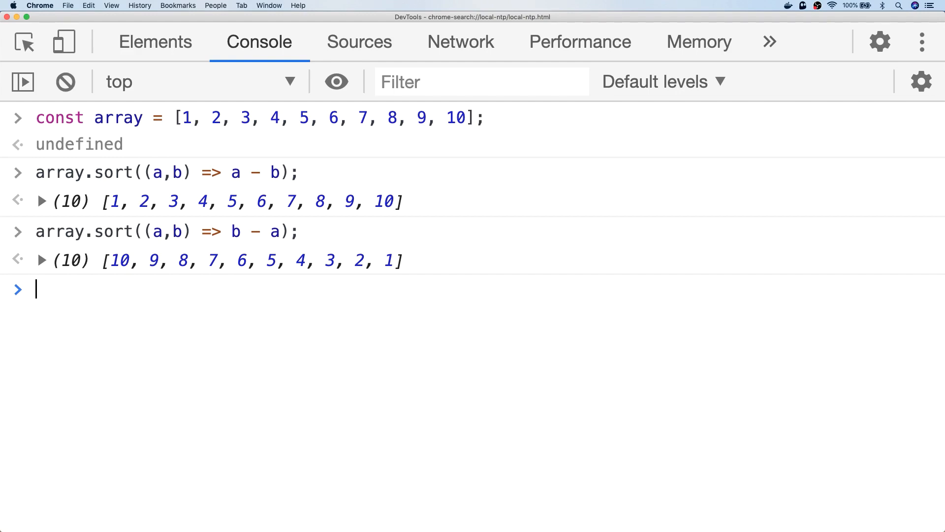
# Step: Sort the array with 0.5 - Math.random() to produce a jumbled order
pyautogui.write('array.sort((a,b) => 0.5 - Math.random());')
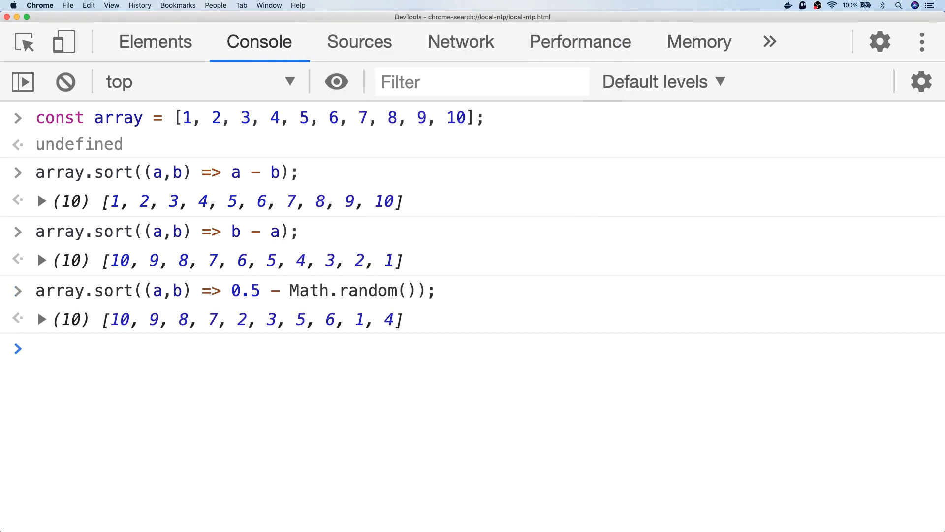
pyautogui.click(36, 348)
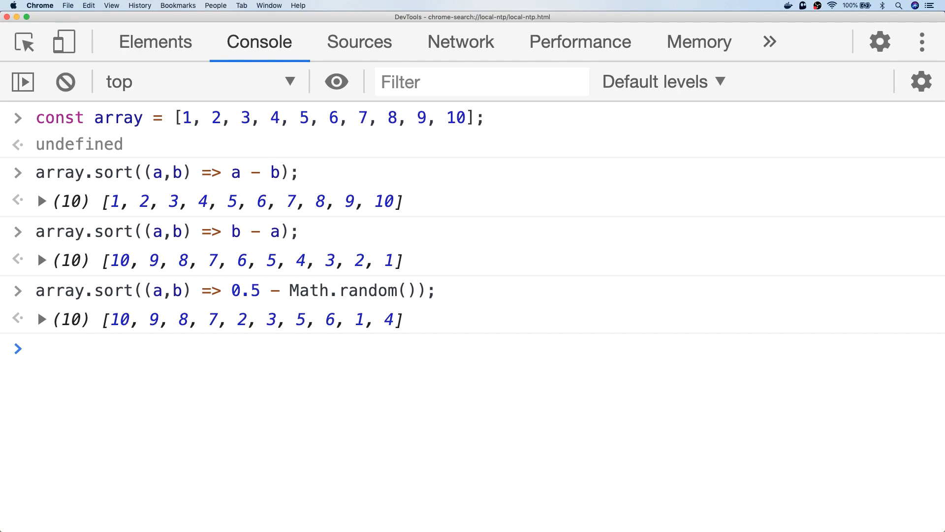
# Step: Re-run the 0.5 - Math.random() sort several times, each giving a different order
pyautogui.write('array.sort((a,b) => 0.5 - Math.random());')
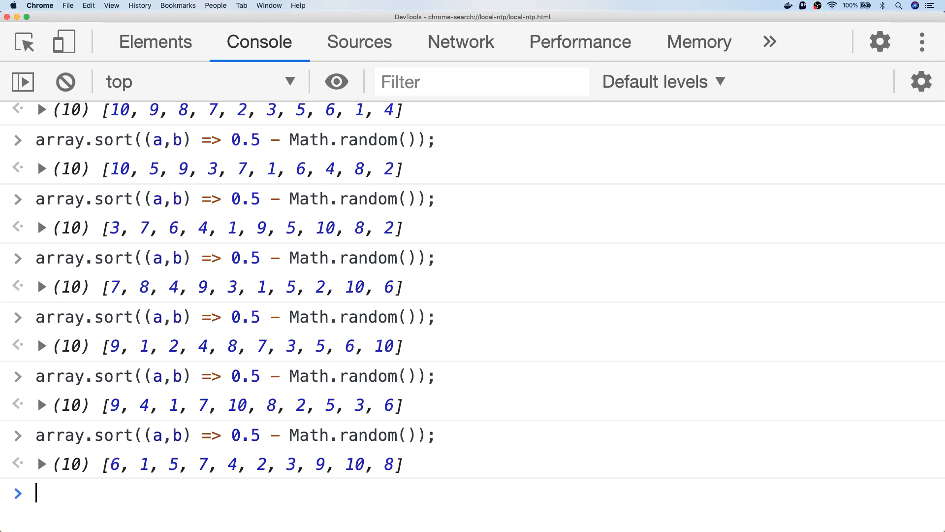
pyautogui.write('const shuffleArray = array => {')
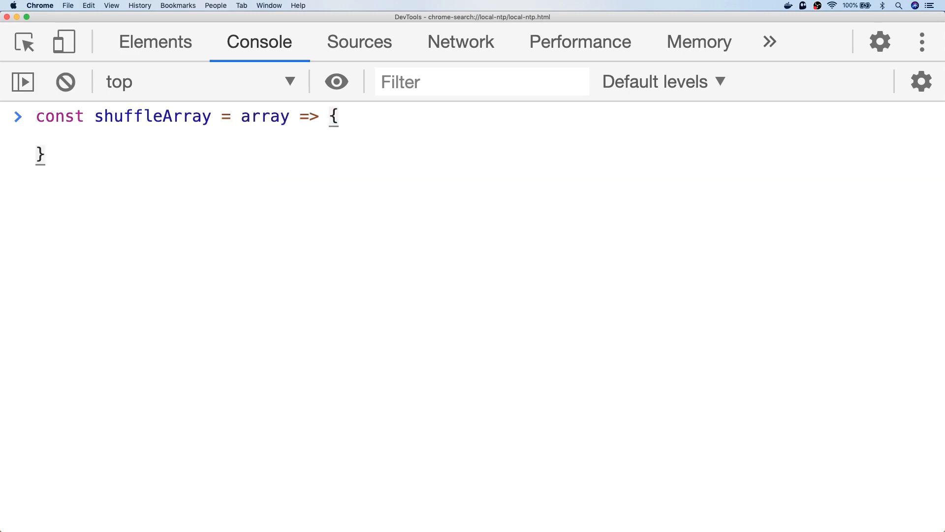
# Step: Write the loop swapping array[i] with random index j = floor(random*(i+1)), then call shuffleArray
pyautogui.write('for (let i =a')
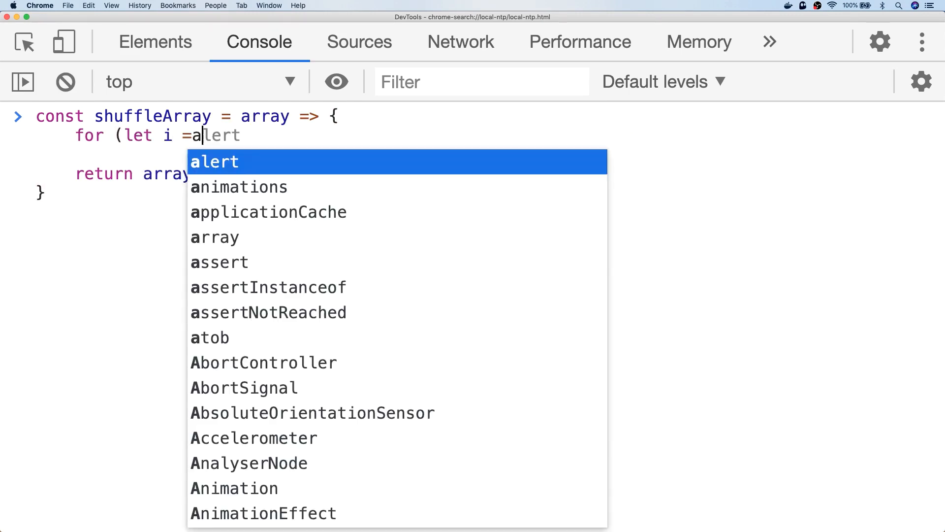
pyautogui.write('rray.length; i > 0')
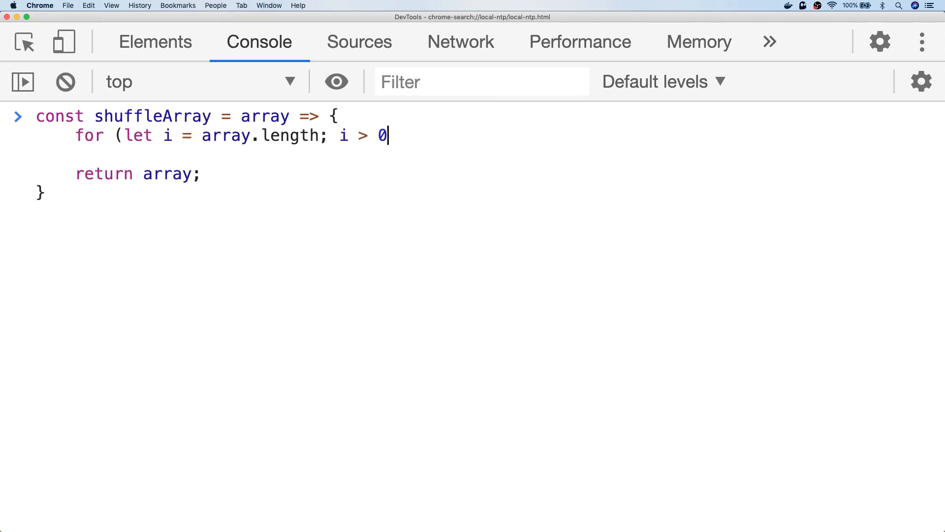
pyautogui.write('; i--) {')
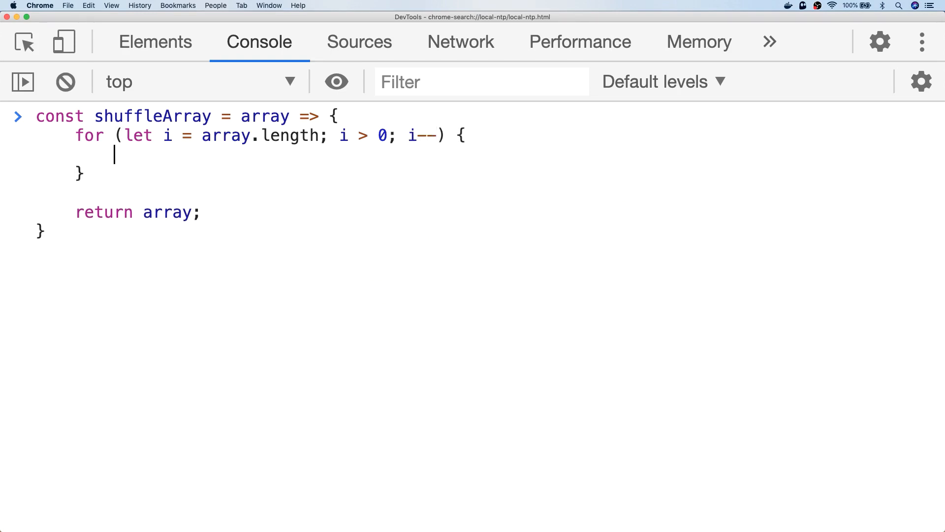
pyautogui.write('const j = Math.floor(Math.random')
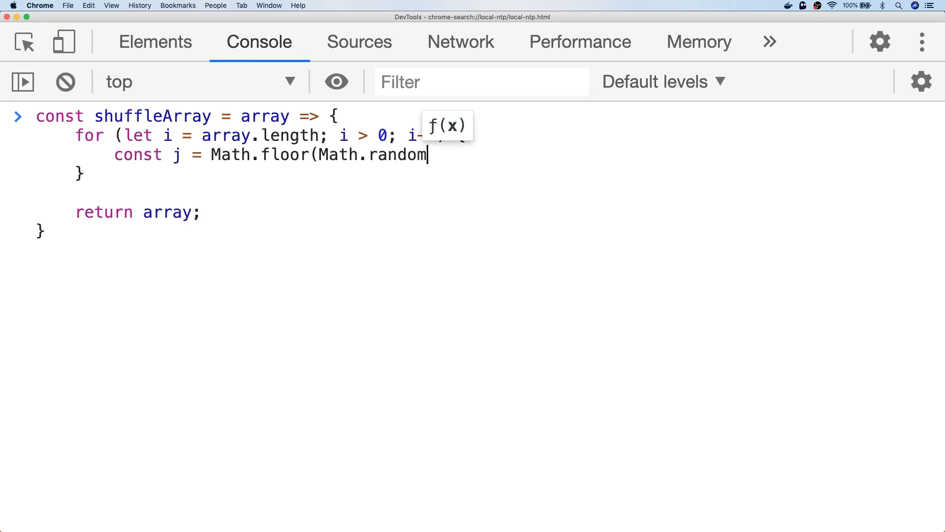
pyautogui.write('() * (i + 1));')
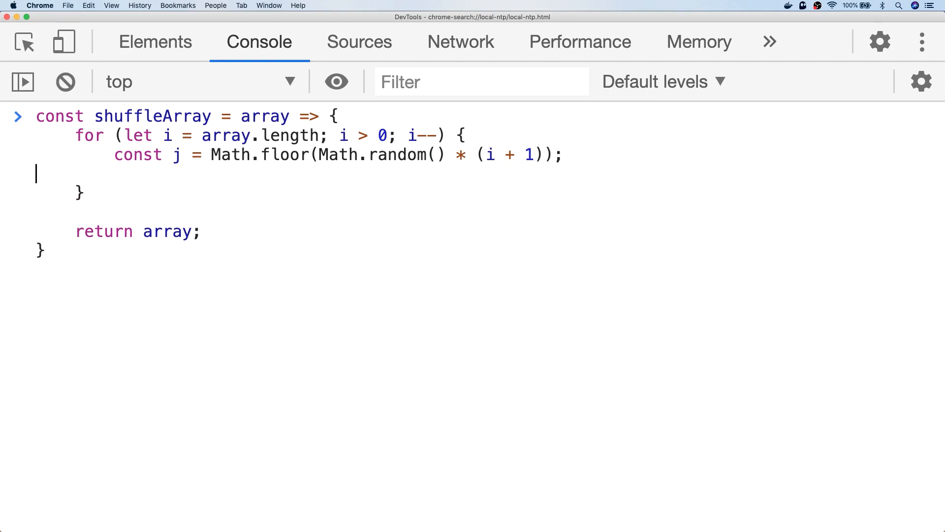
pyautogui.write('const temp = array[i];')
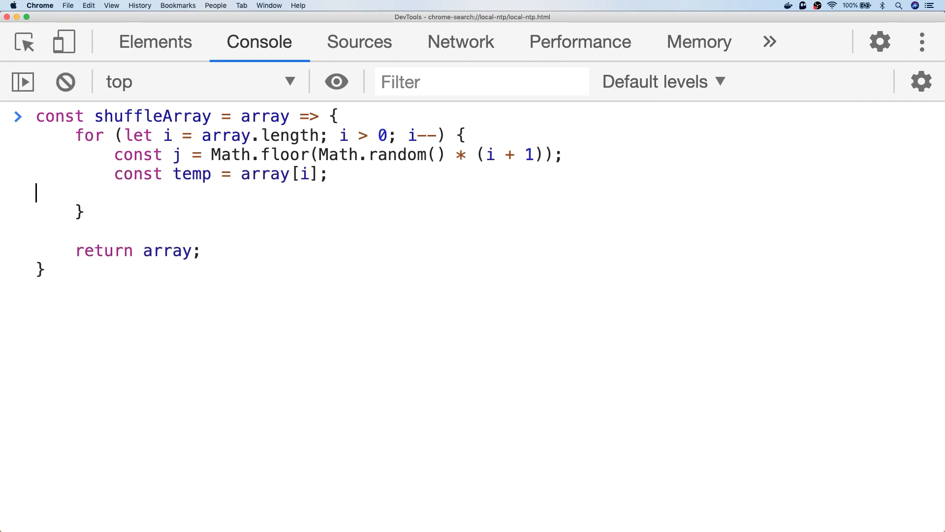
pyautogui.write('array[i] = array')
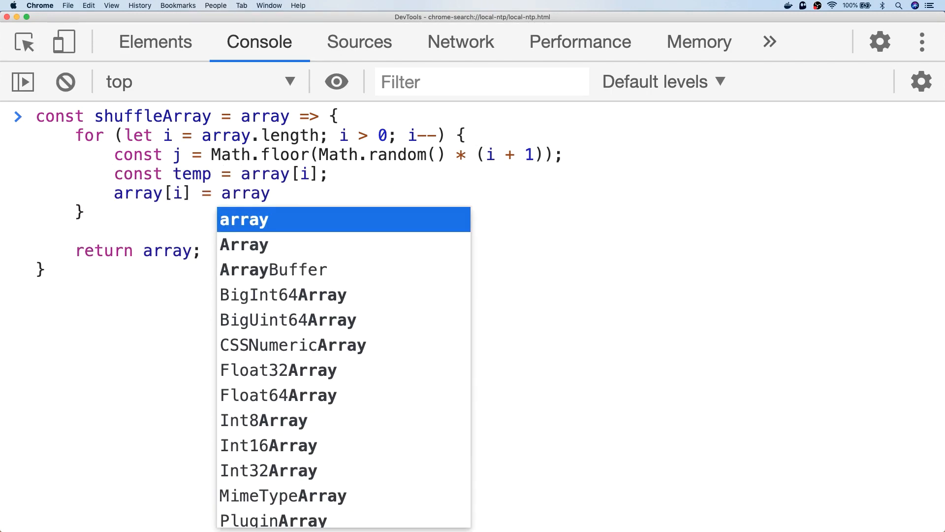
pyautogui.write('[j];')
pyautogui.write('array[j] = temp;')
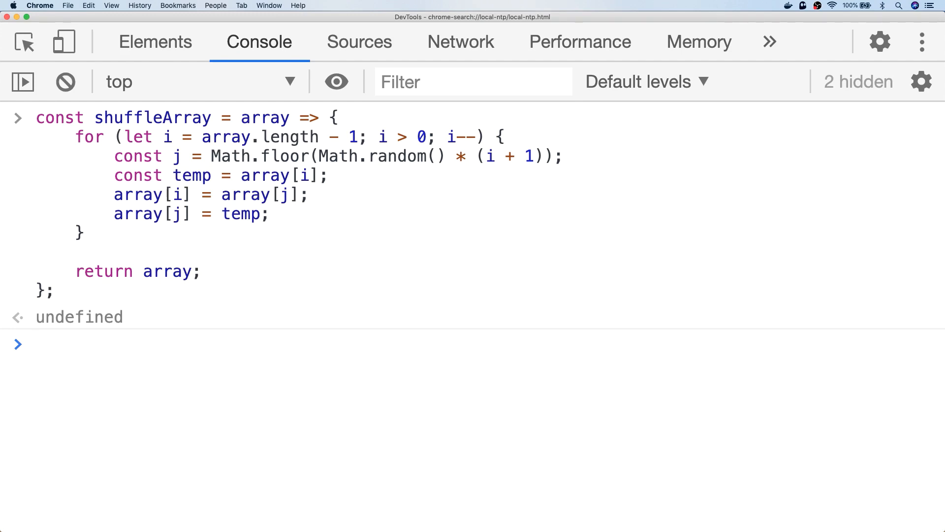
pyautogui.write('shuffleArray(a')
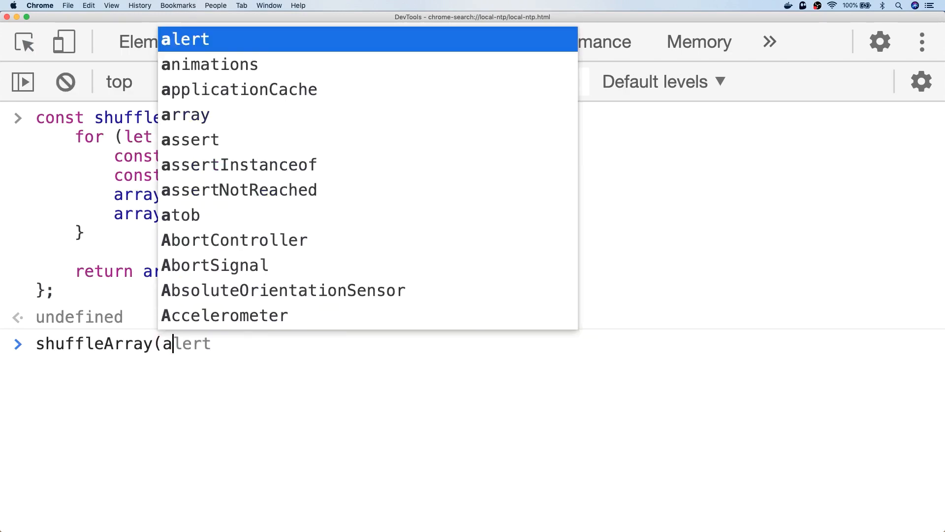